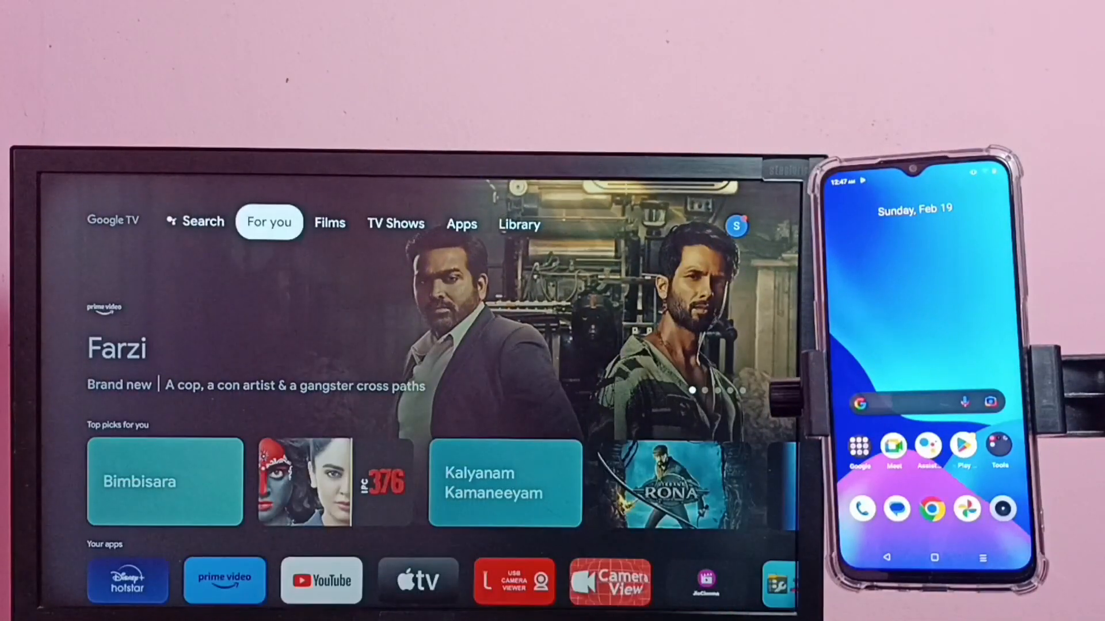
Show the FTTH-DAA1 Wi-Fi details from the TV's Network and Internet settings
click(519, 224)
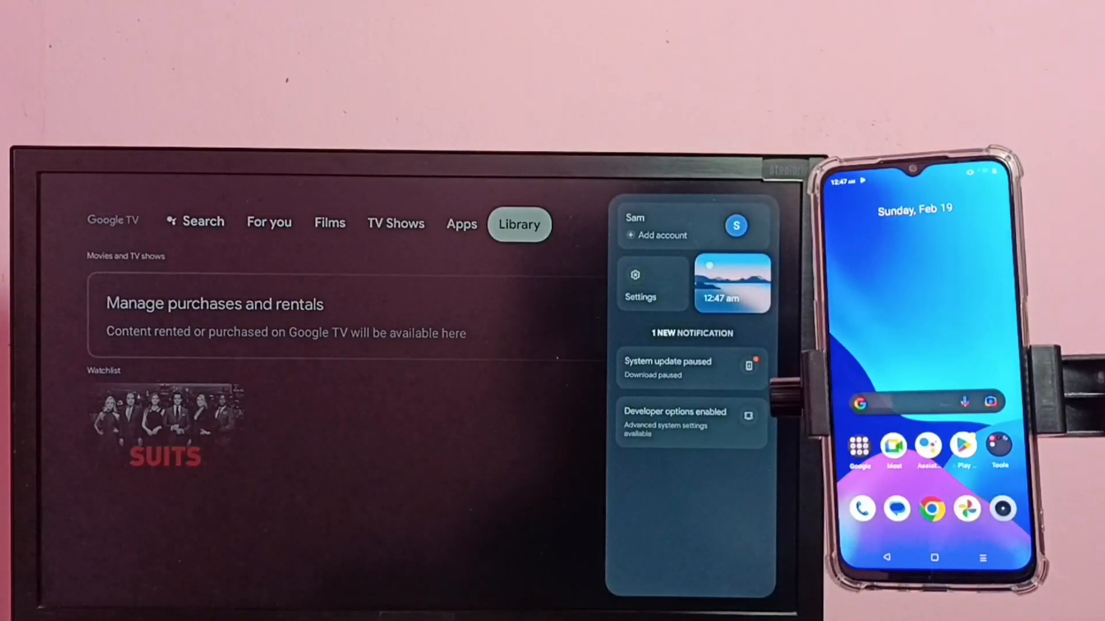
click(640, 283)
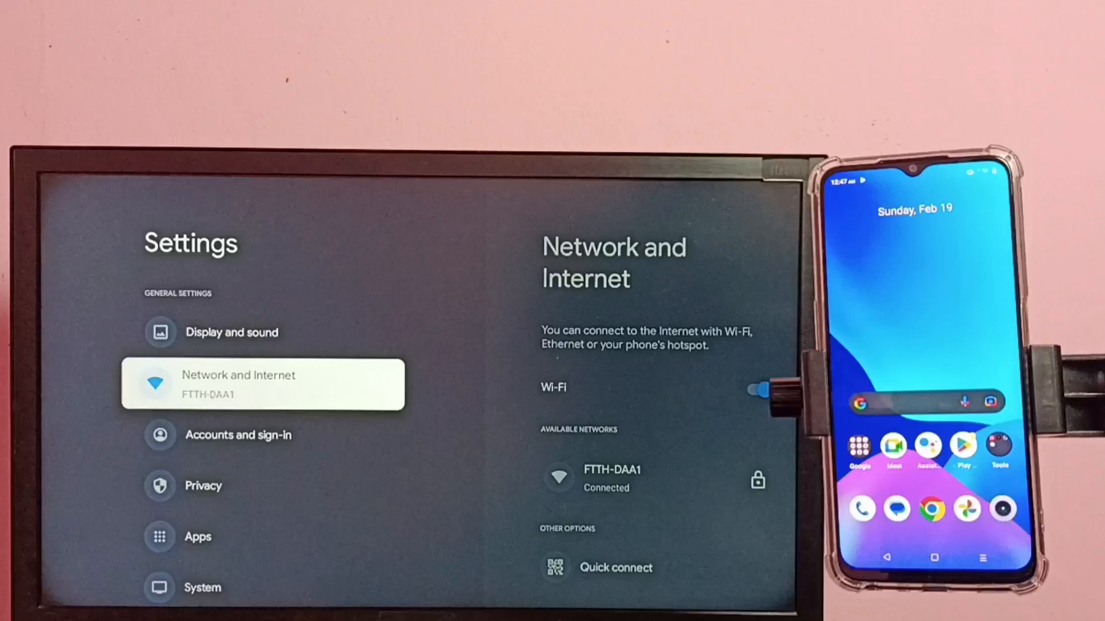
click(263, 385)
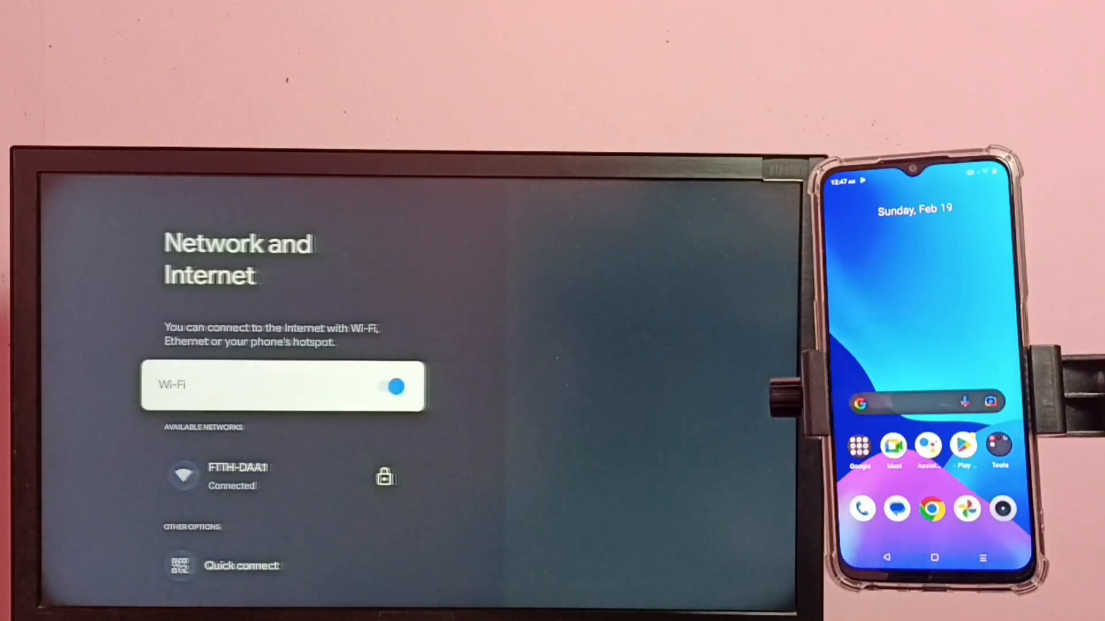
click(240, 476)
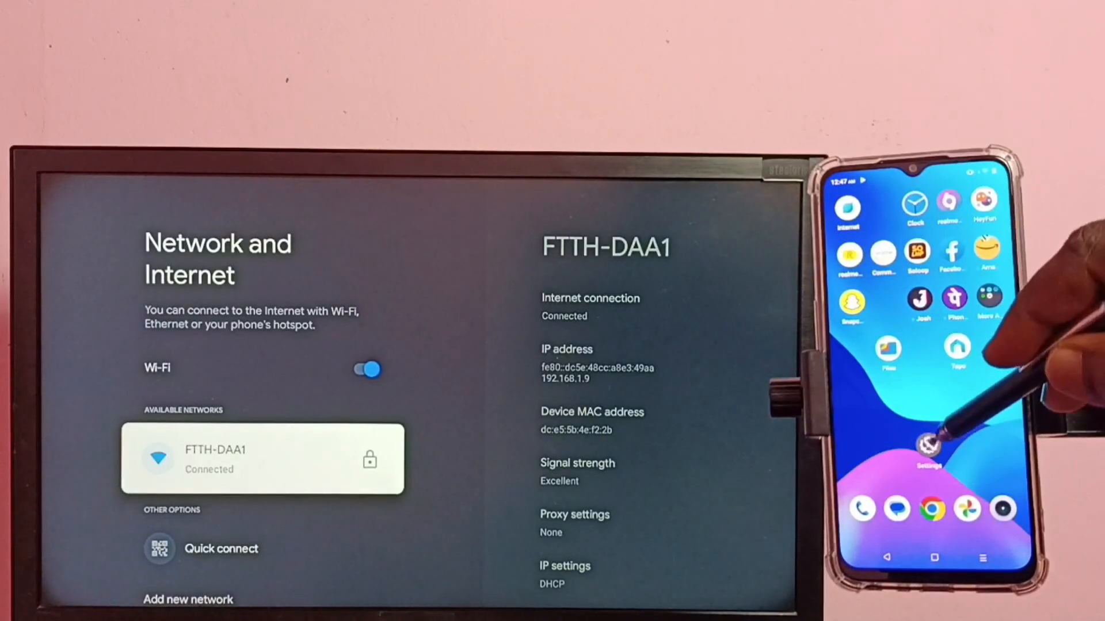
click(917, 444)
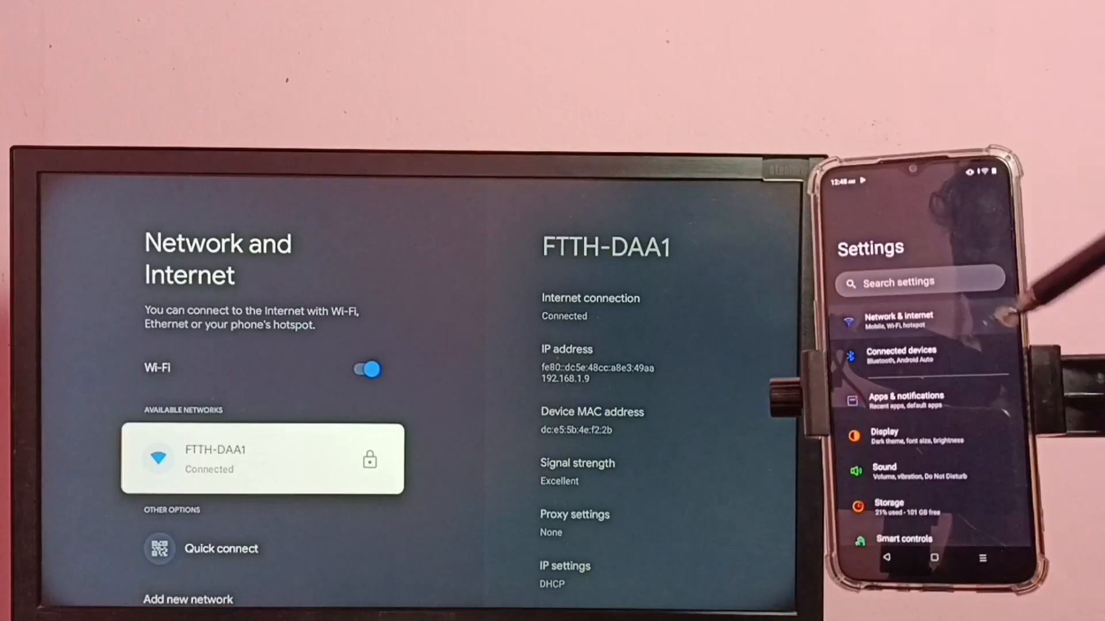
click(898, 321)
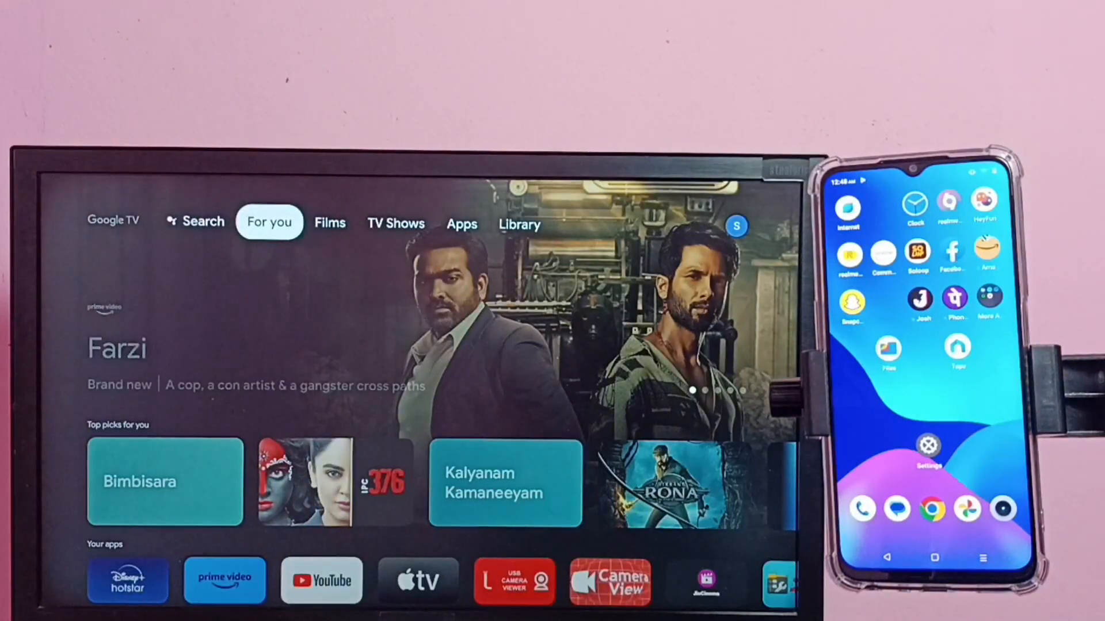
Set the TV's Cast remote control notification to Always
click(519, 224)
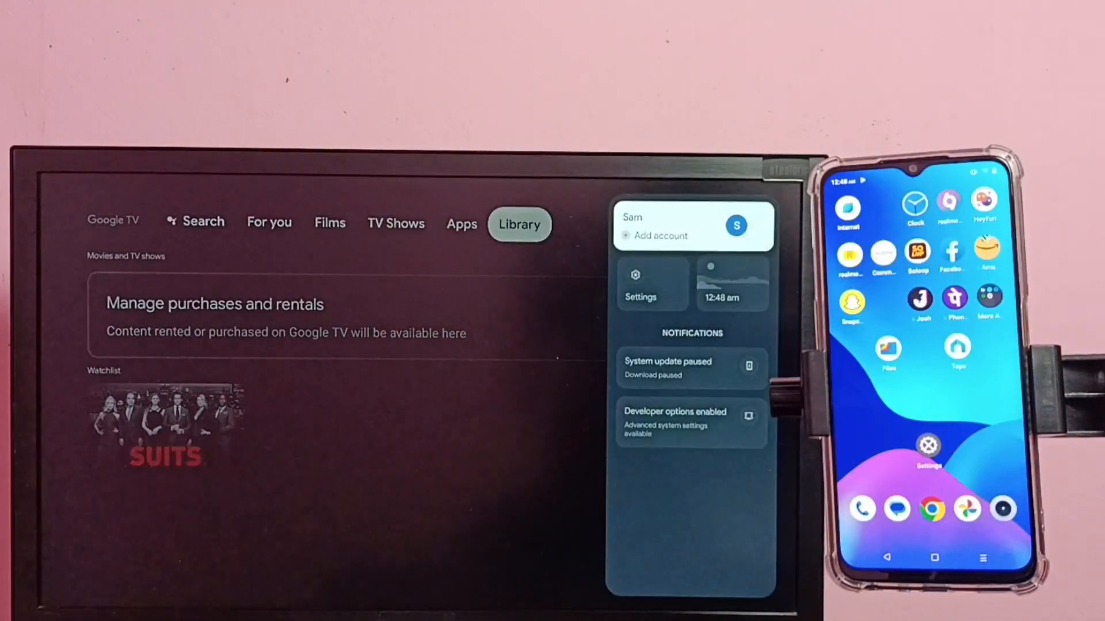
click(634, 282)
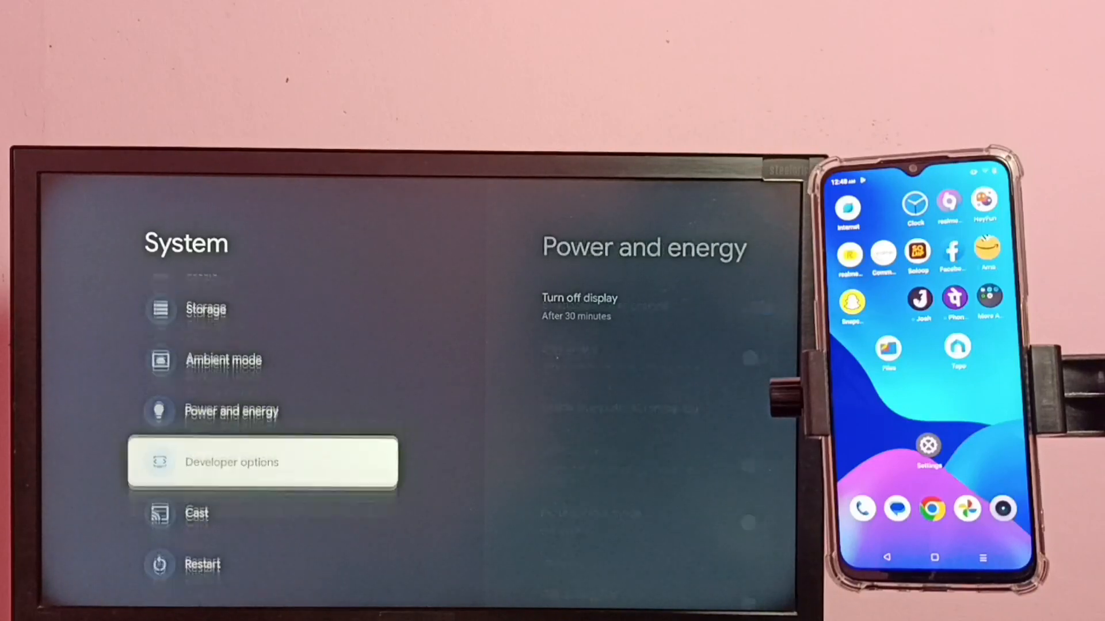
click(197, 513)
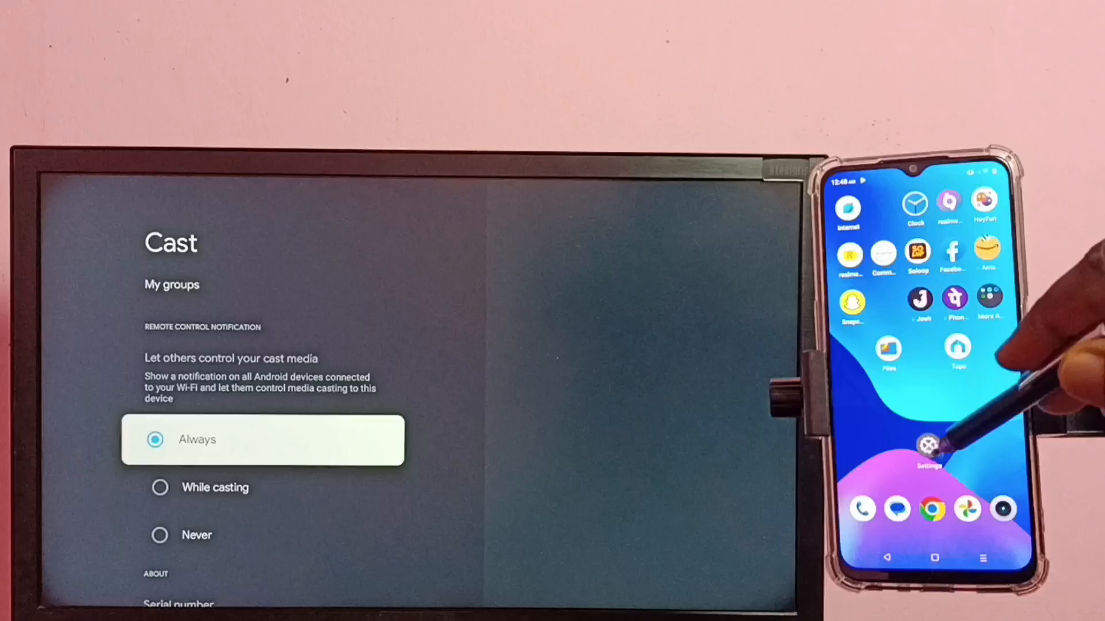
Cast the phone screen to Google TV via Connection preferences > Cast and Start now
click(931, 445)
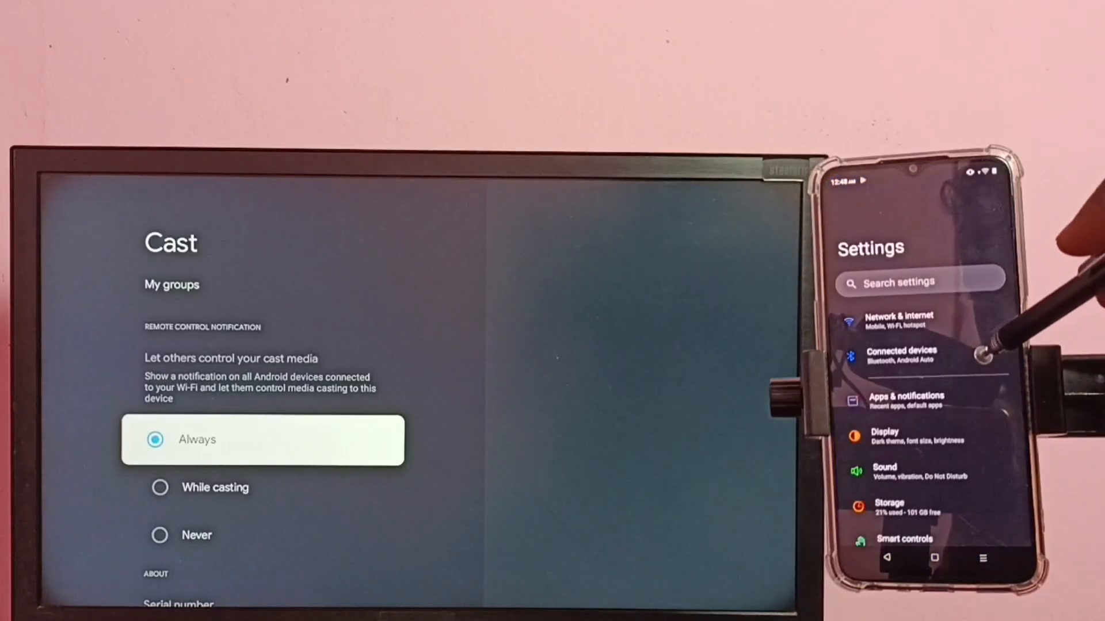
click(902, 355)
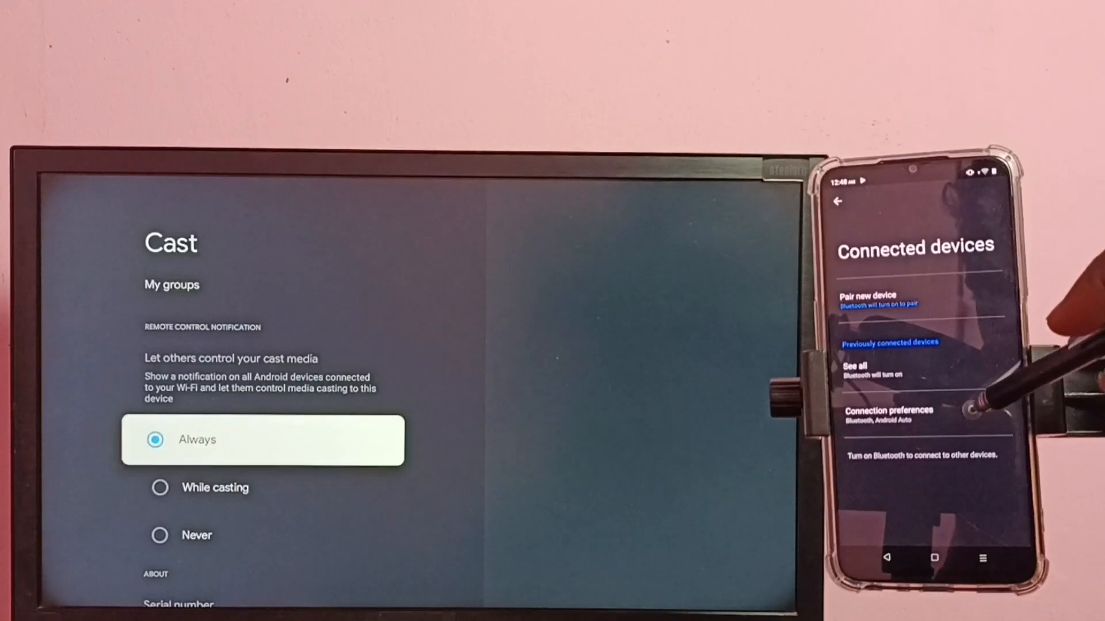
click(889, 414)
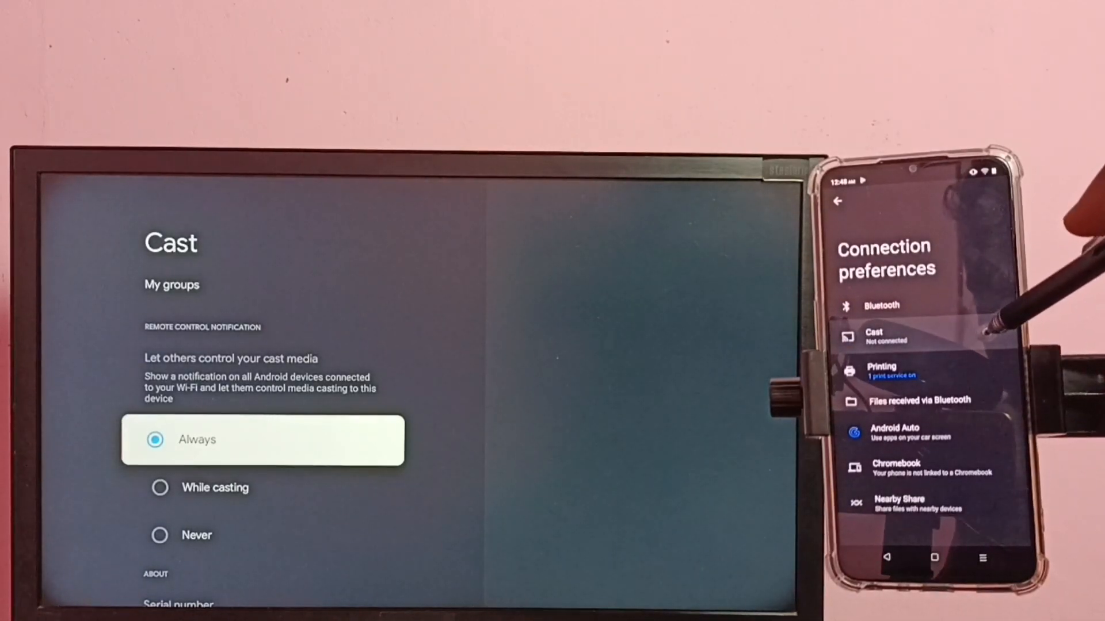
click(873, 336)
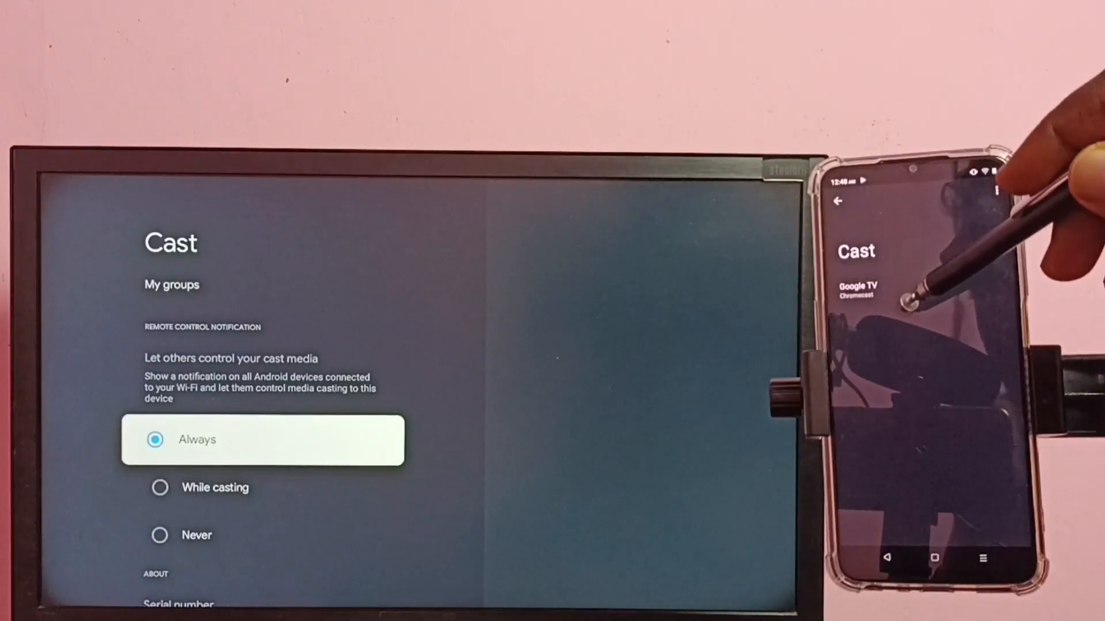
click(858, 291)
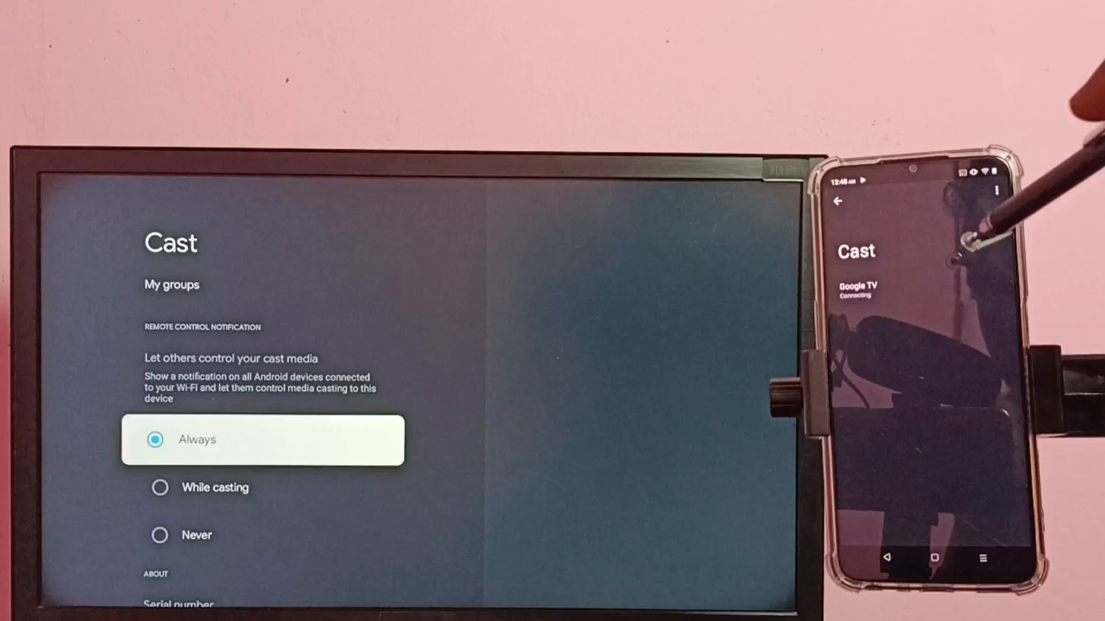
click(857, 289)
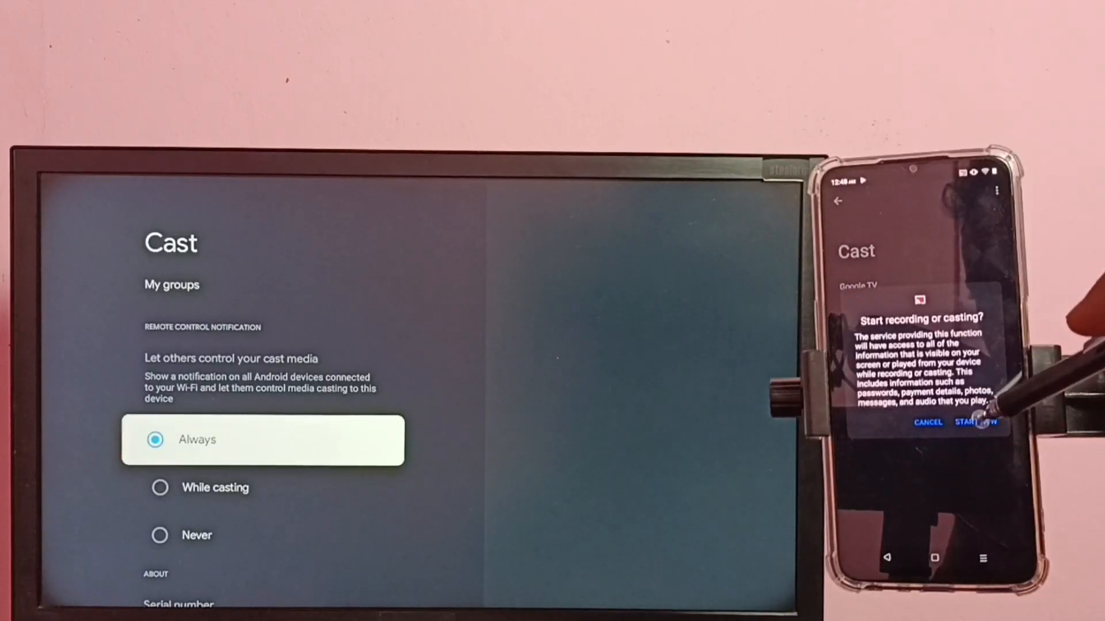
click(976, 423)
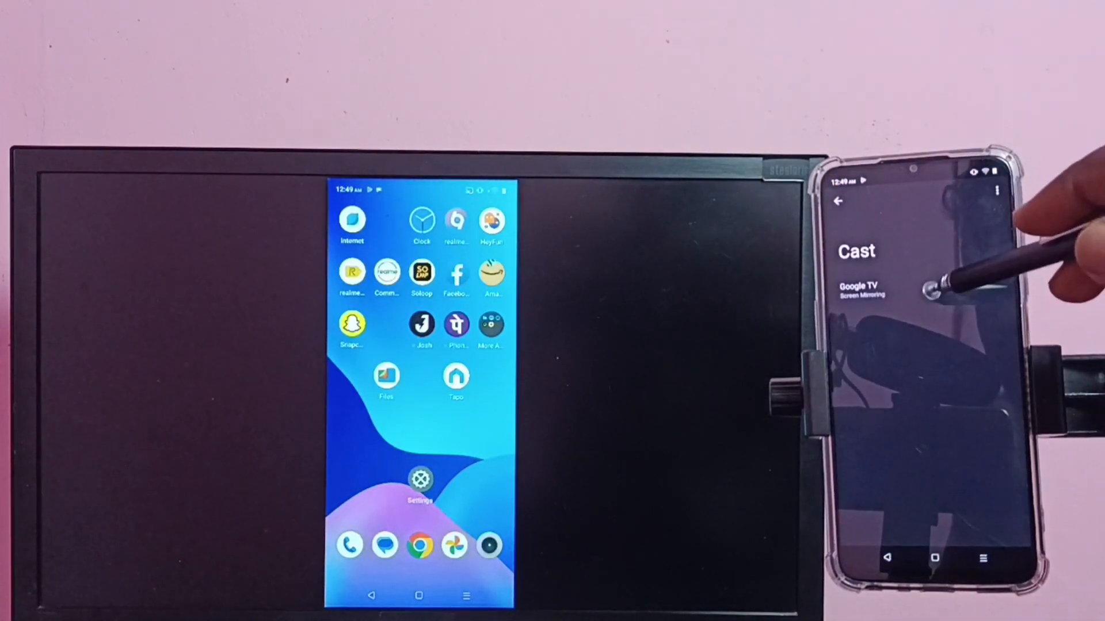
Recast to Google TV, confirm Start now, and dismiss the disconnect popup
click(860, 289)
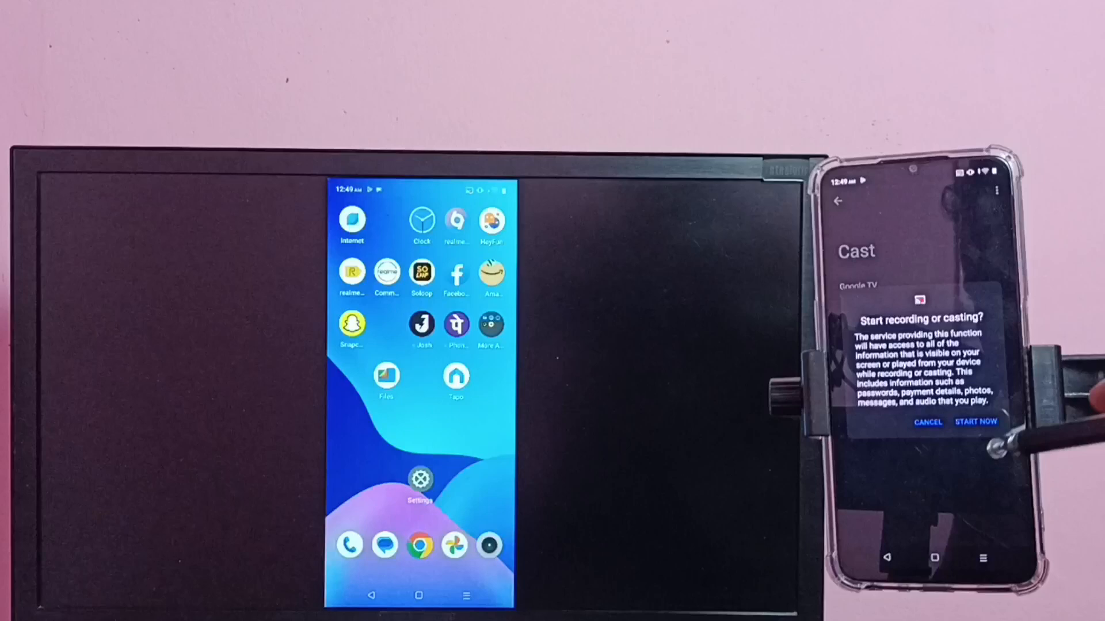
click(975, 422)
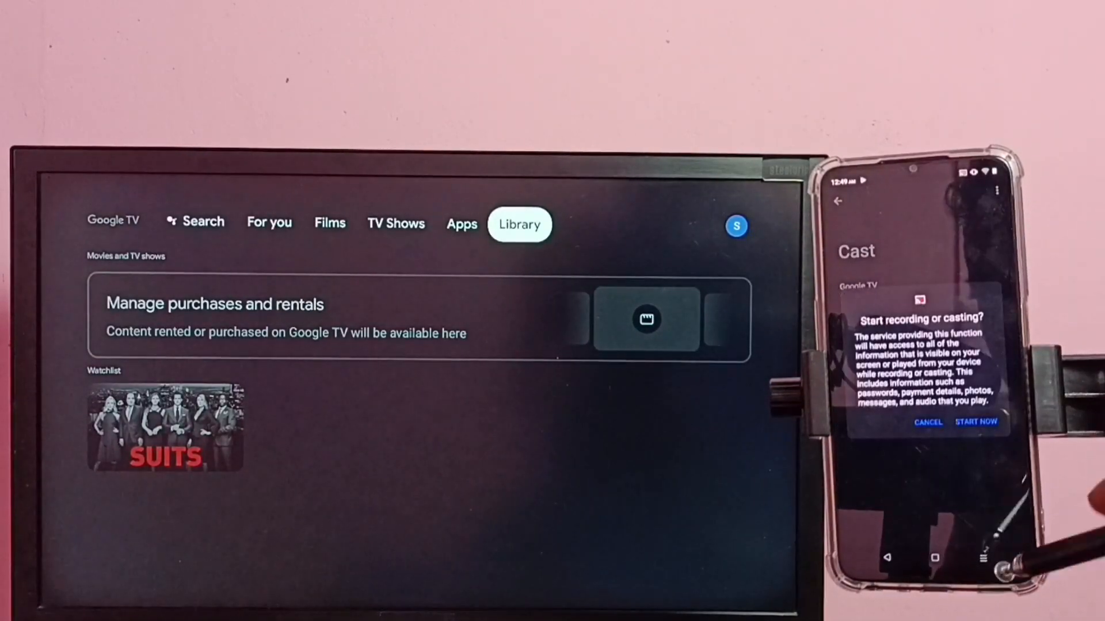
click(976, 422)
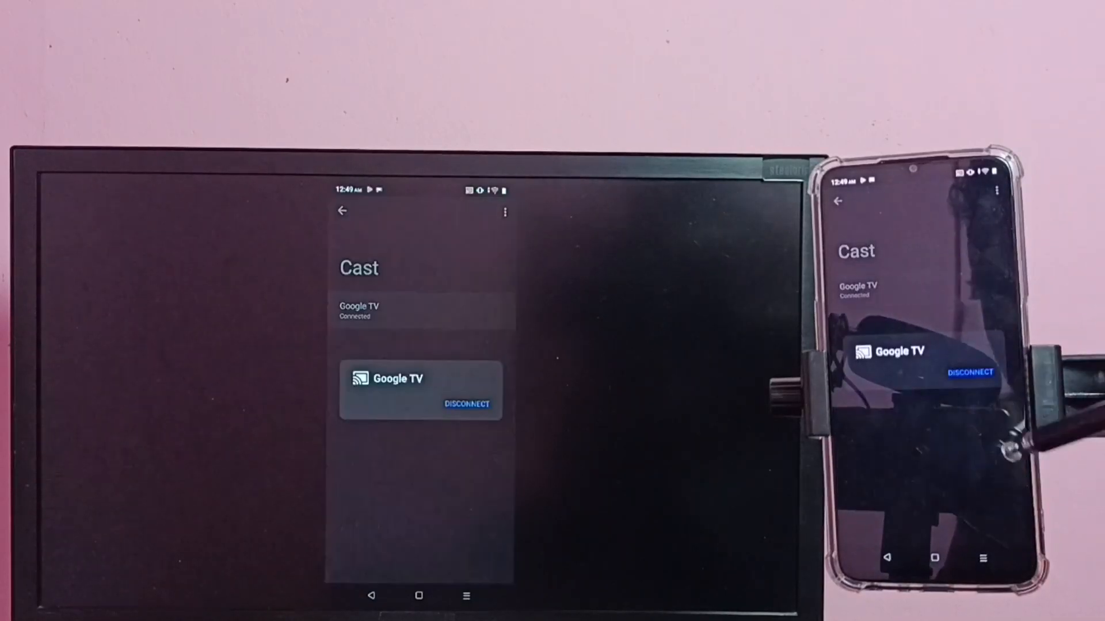
click(465, 404)
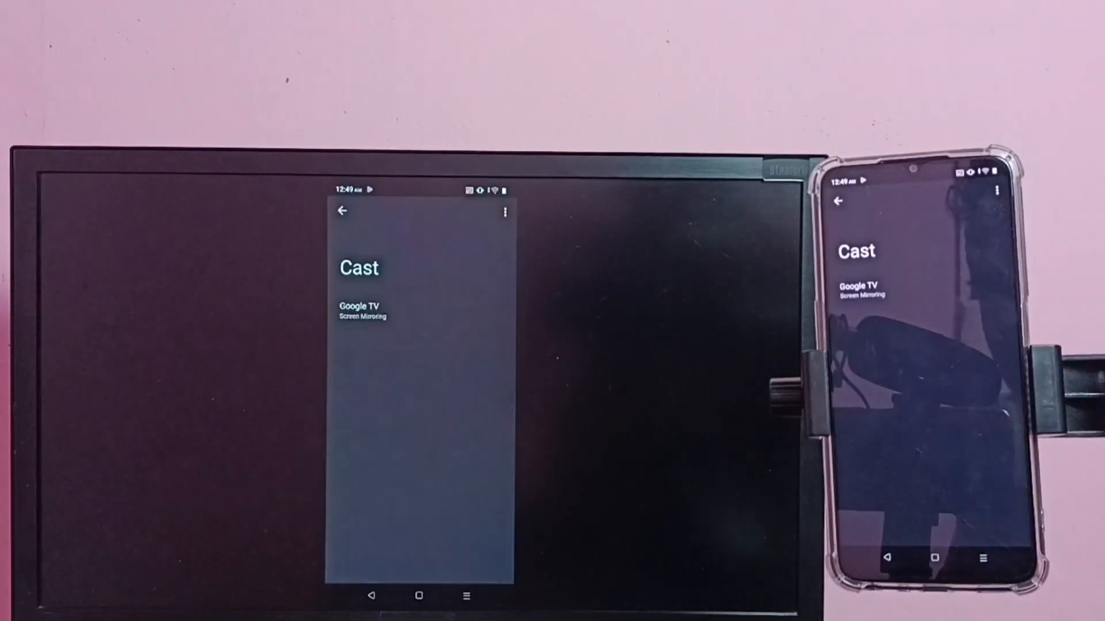